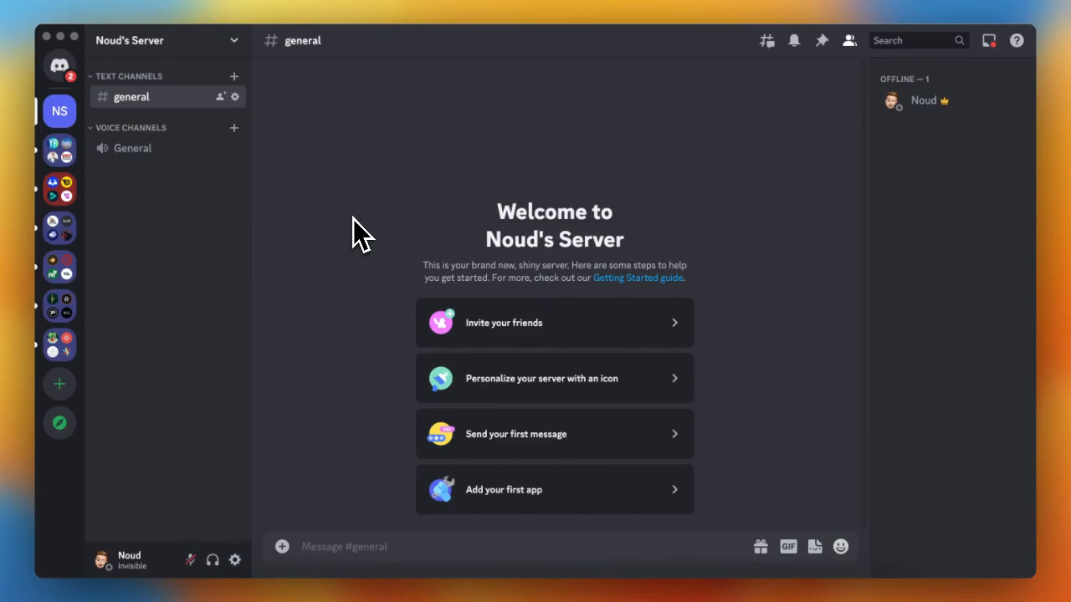
pyautogui.moveTo(324, 200)
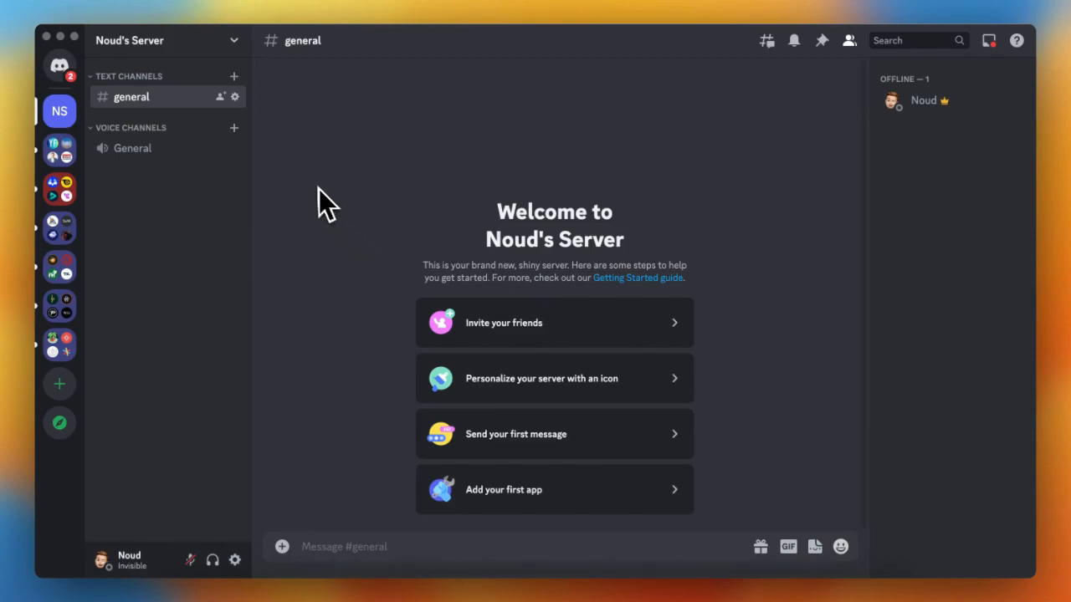
pyautogui.moveTo(159, 62)
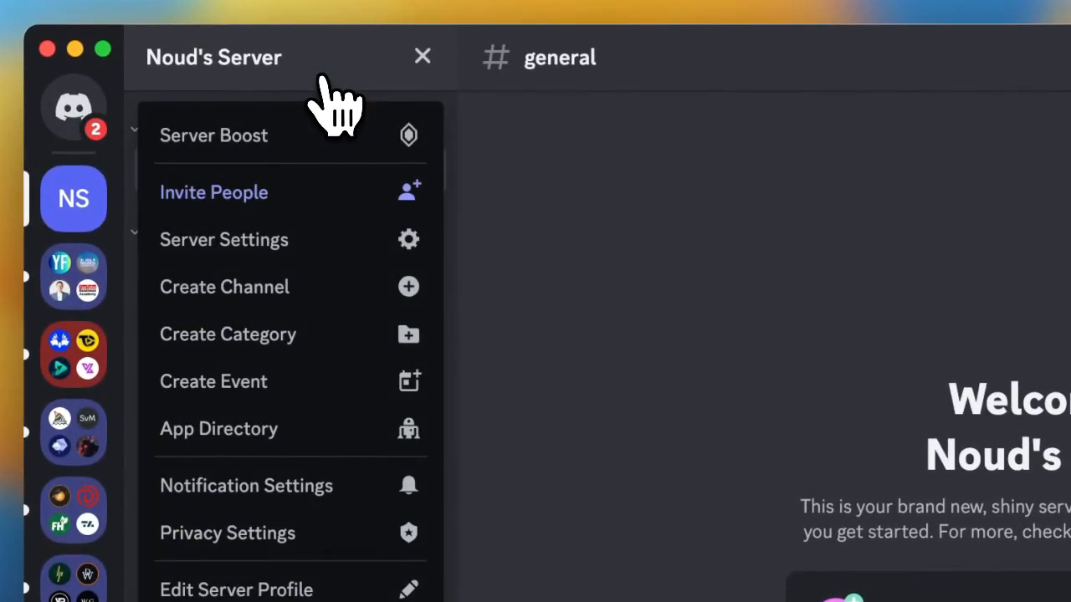
# - Open Server Settings and go to the Integrations page under Apps
pyautogui.click(223, 240)
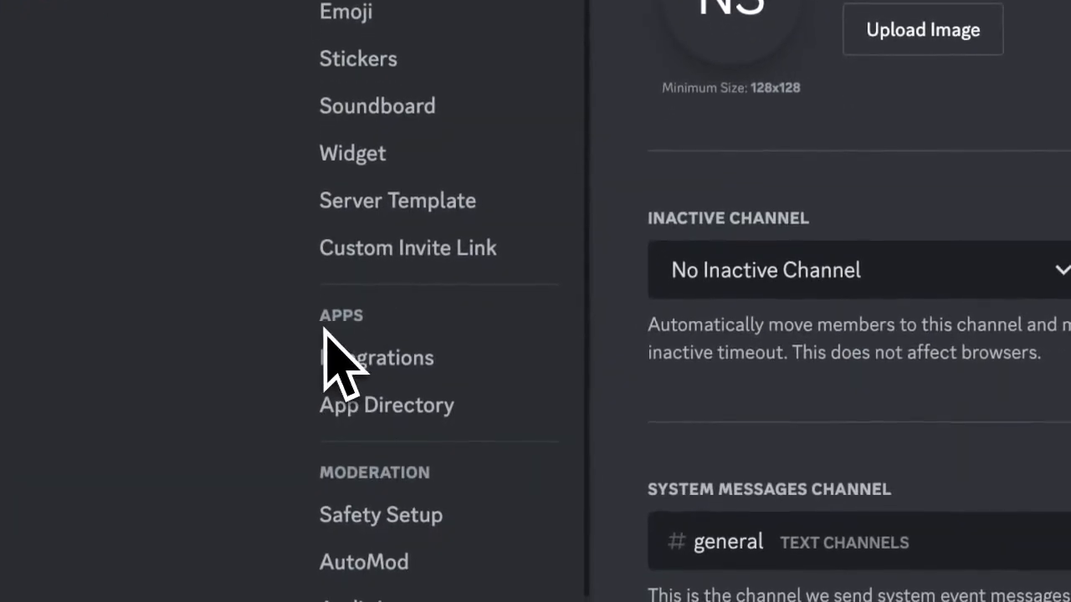
pyautogui.click(376, 357)
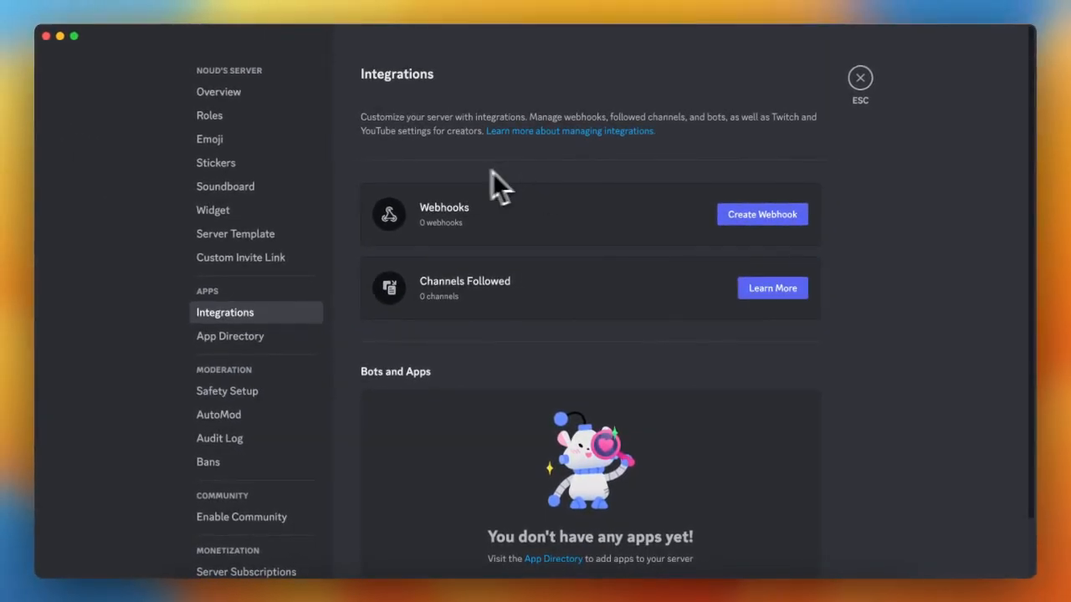
pyautogui.moveTo(480, 205)
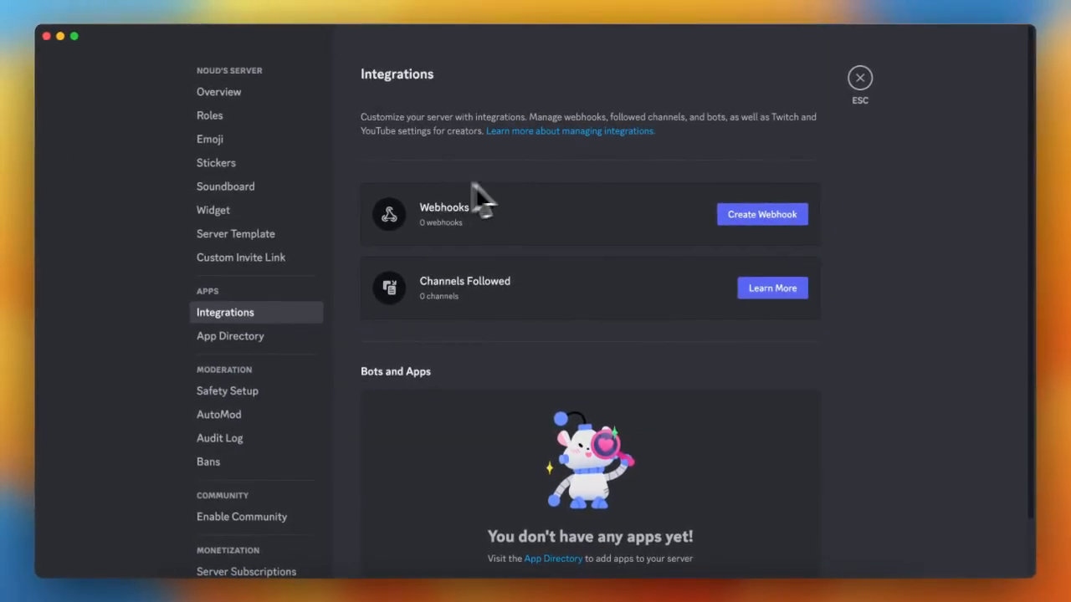
pyautogui.moveTo(539, 192)
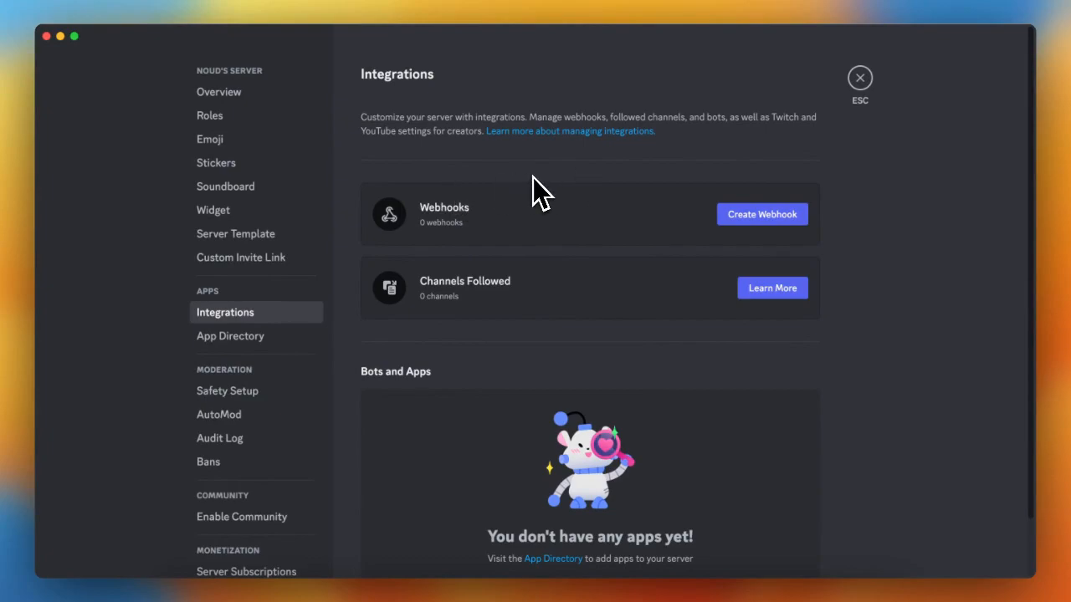
pyautogui.moveTo(355, 543)
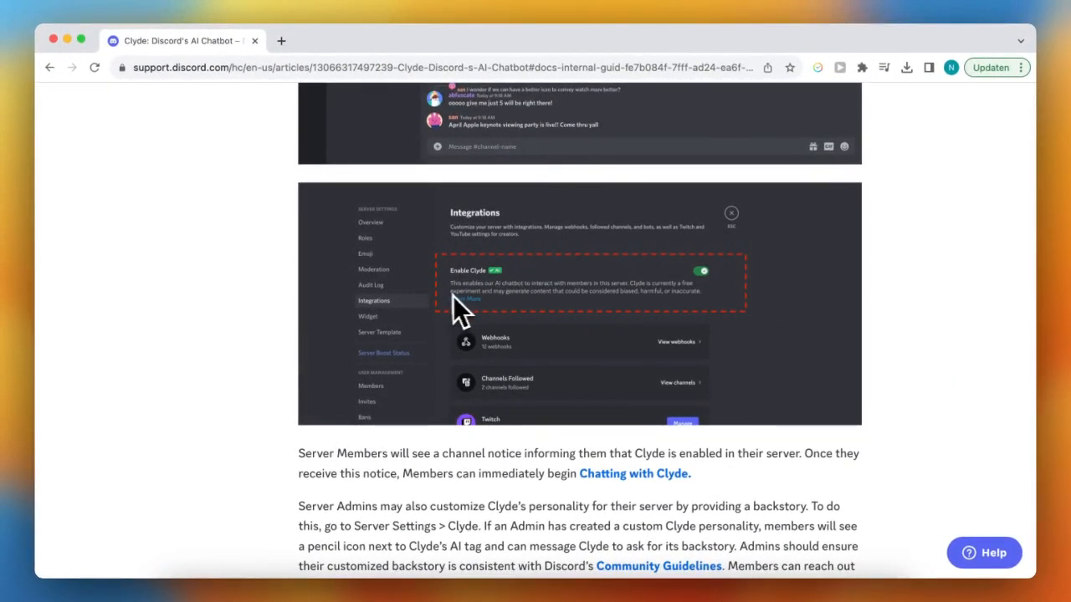
pyautogui.moveTo(493, 310)
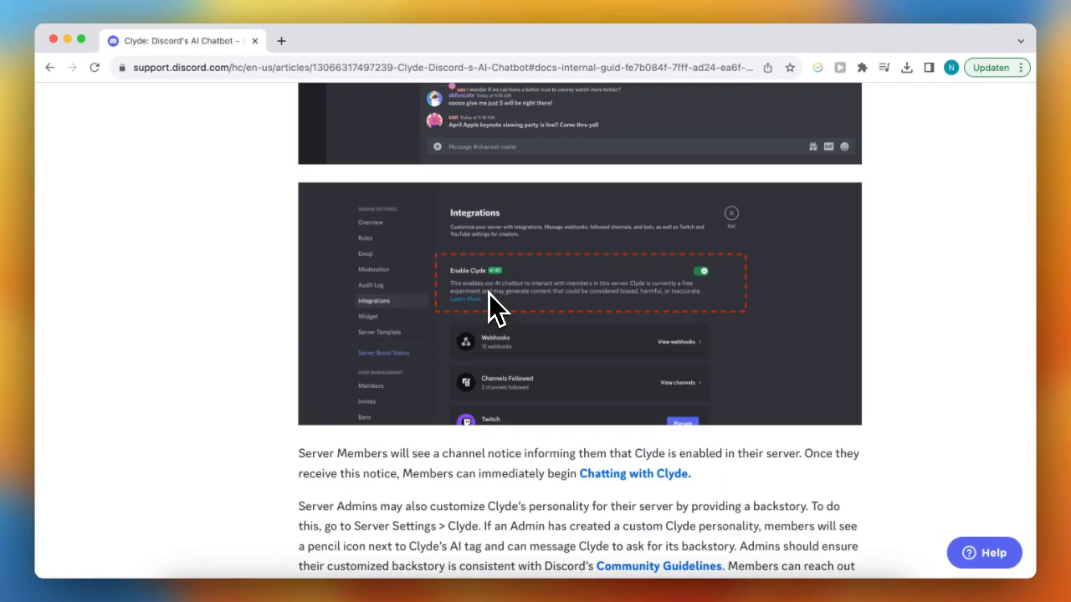
# - Scroll the Clyde article past Reporting Issues With Clyde to its FAQ section
pyautogui.scroll(-3)
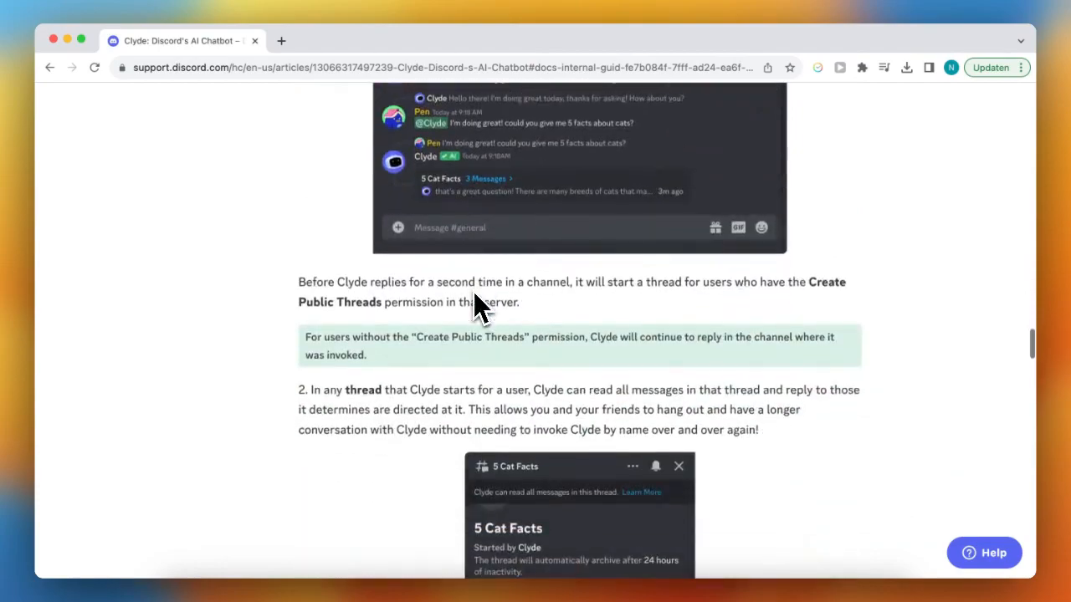
pyautogui.scroll(-3)
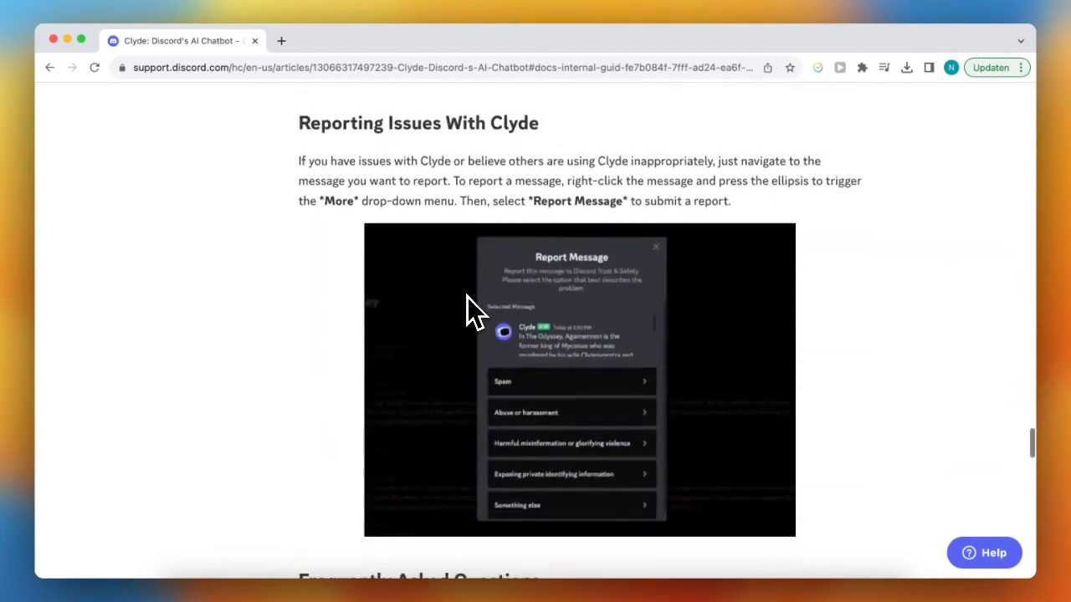
pyautogui.scroll(-3)
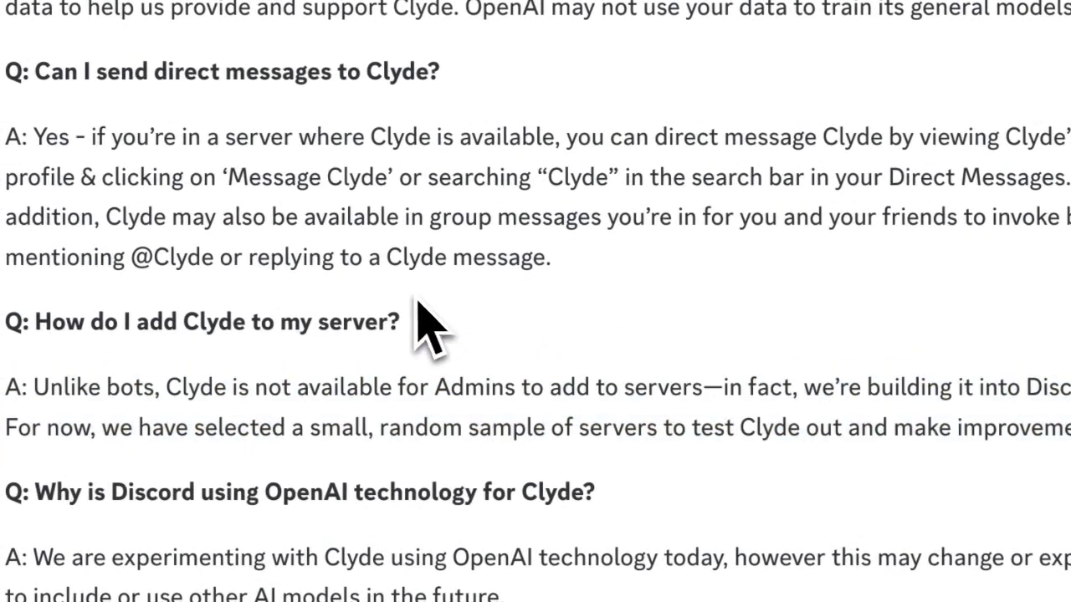
pyautogui.moveTo(418, 330)
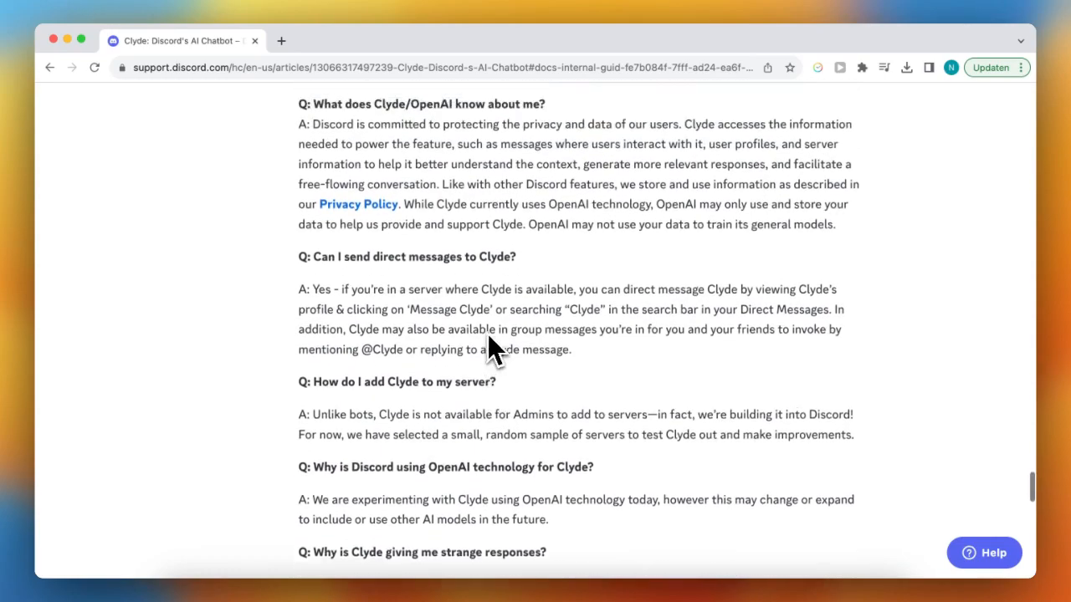
pyautogui.scroll(3)
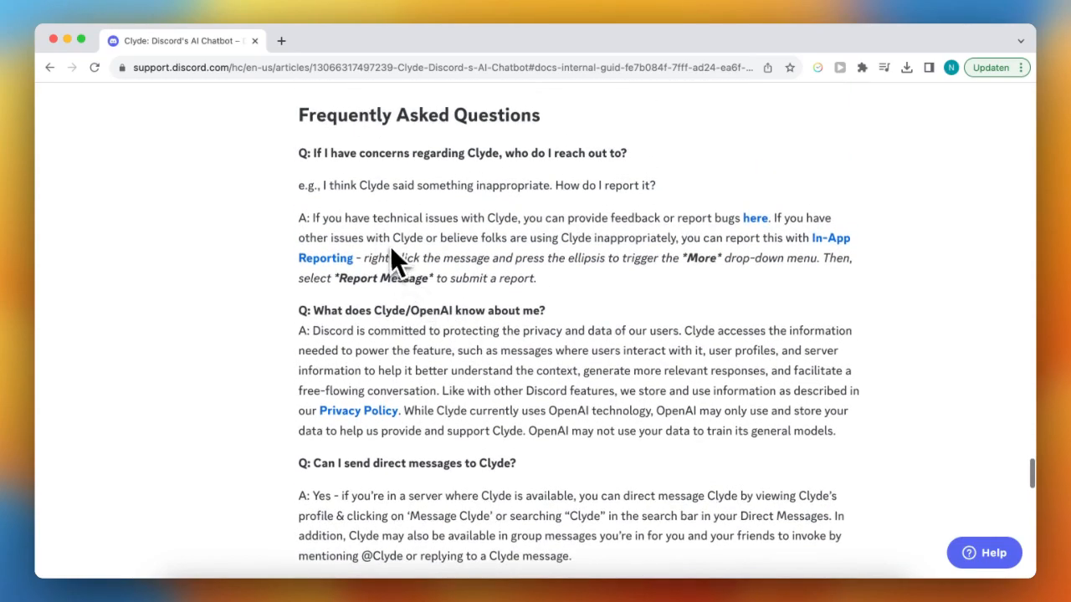
pyautogui.scroll(-3)
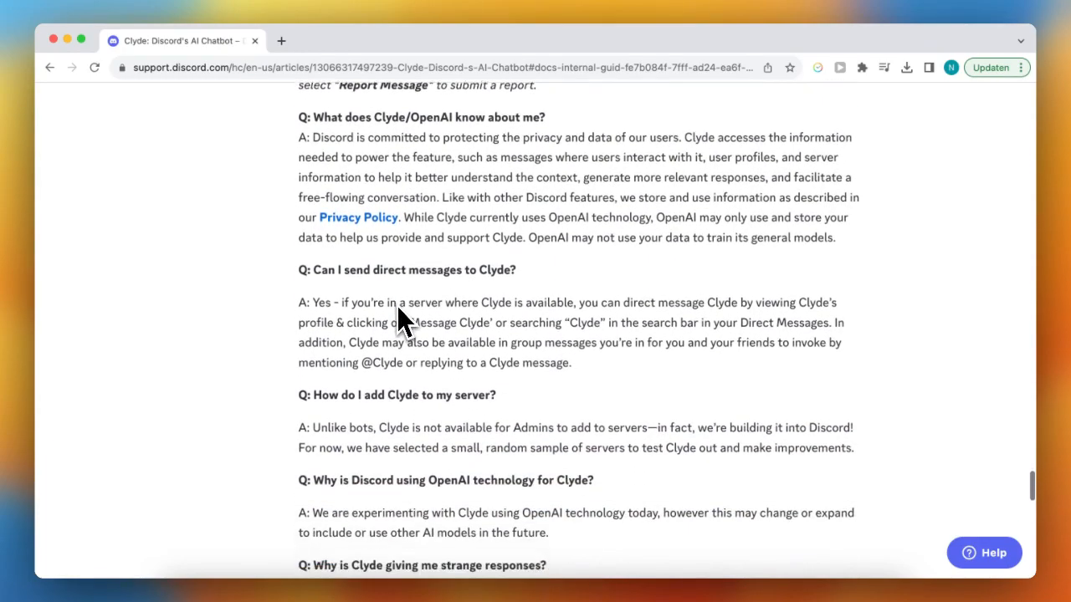
pyautogui.scroll(-3)
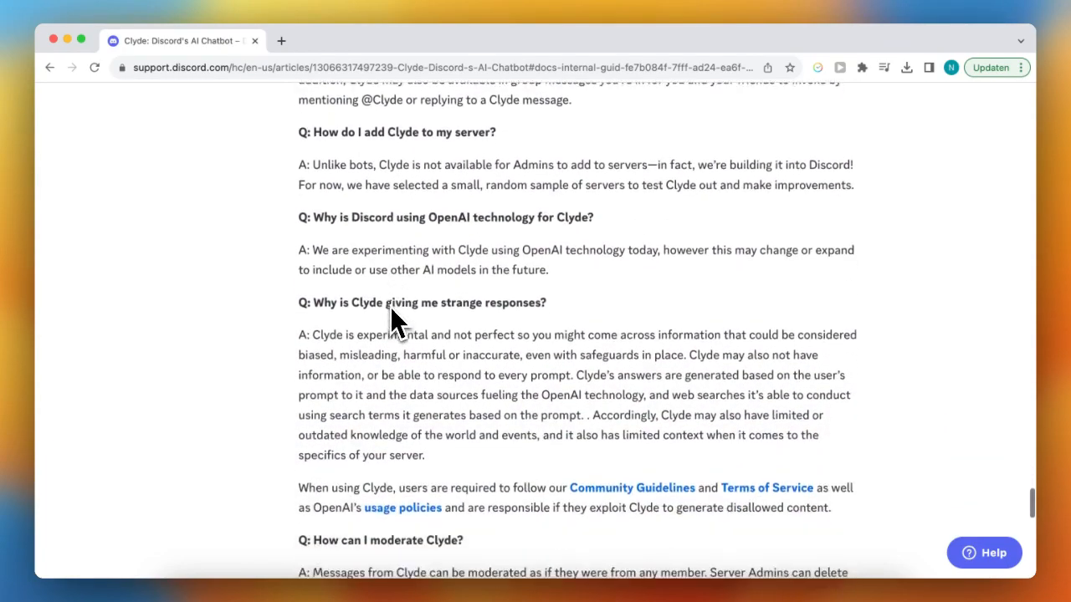
pyautogui.scroll(-3)
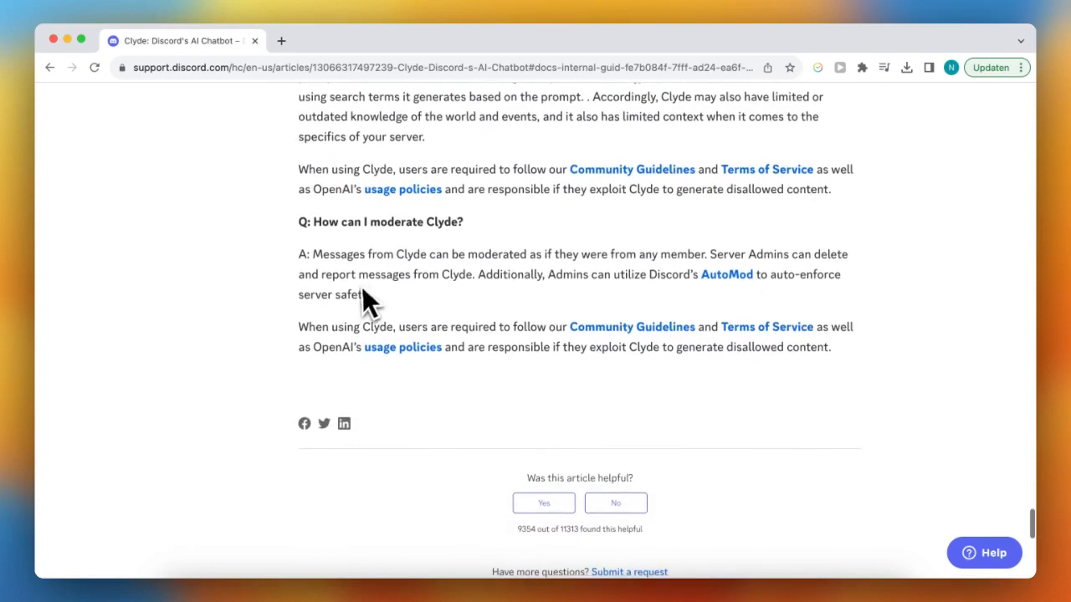
pyautogui.scroll(3)
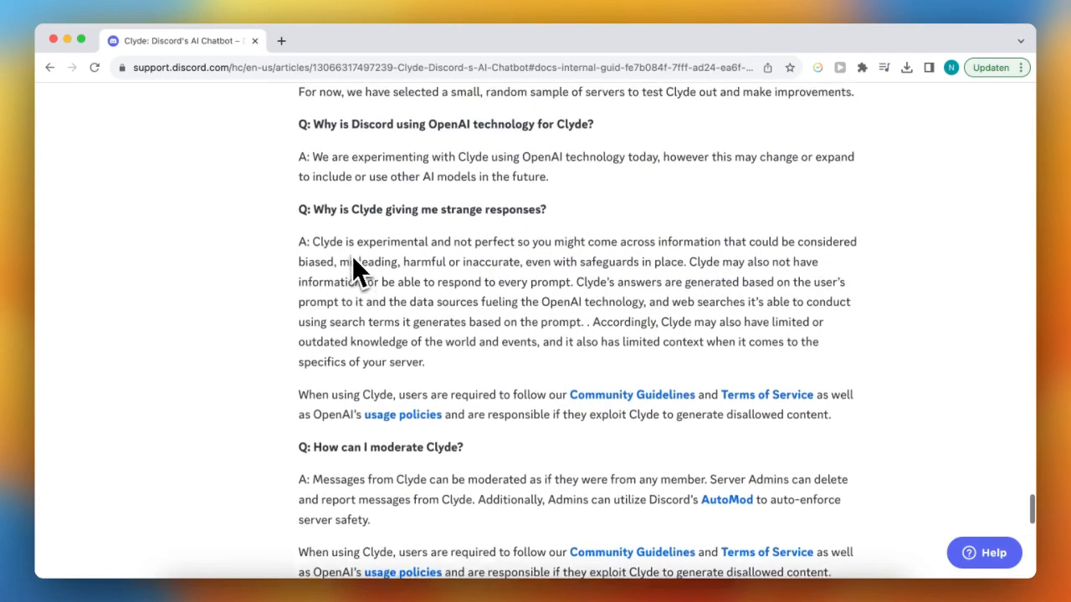
pyautogui.scroll(3)
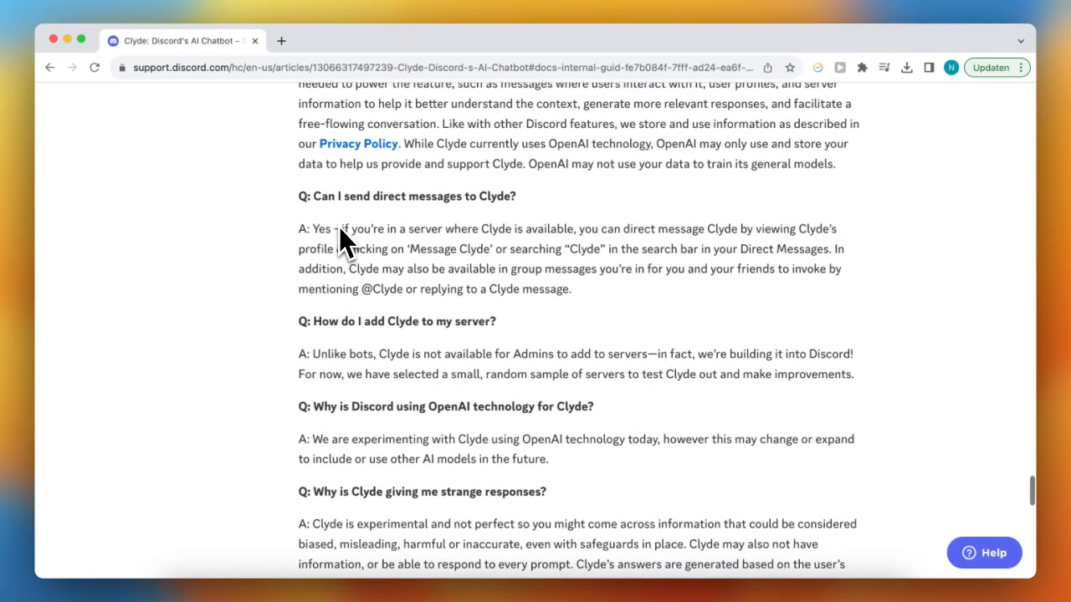
pyautogui.scroll(3)
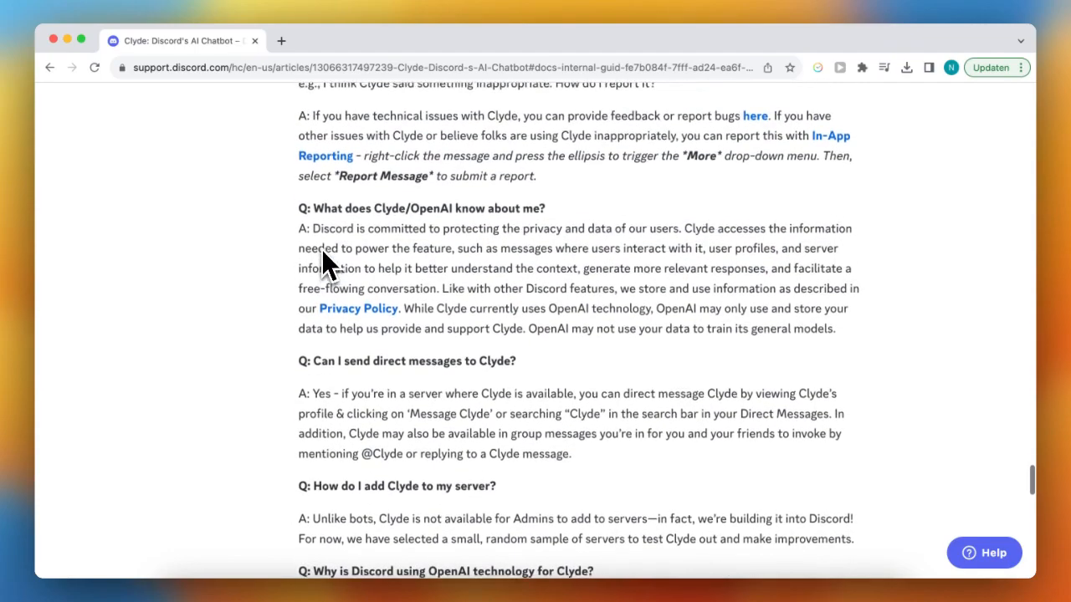
pyautogui.scroll(-3)
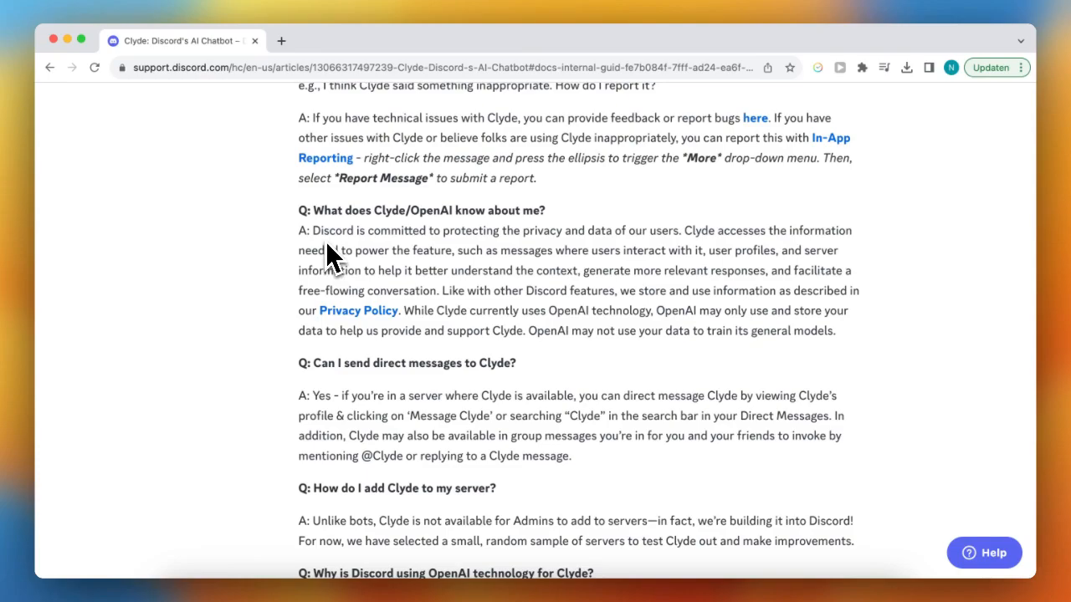
pyautogui.scroll(-3)
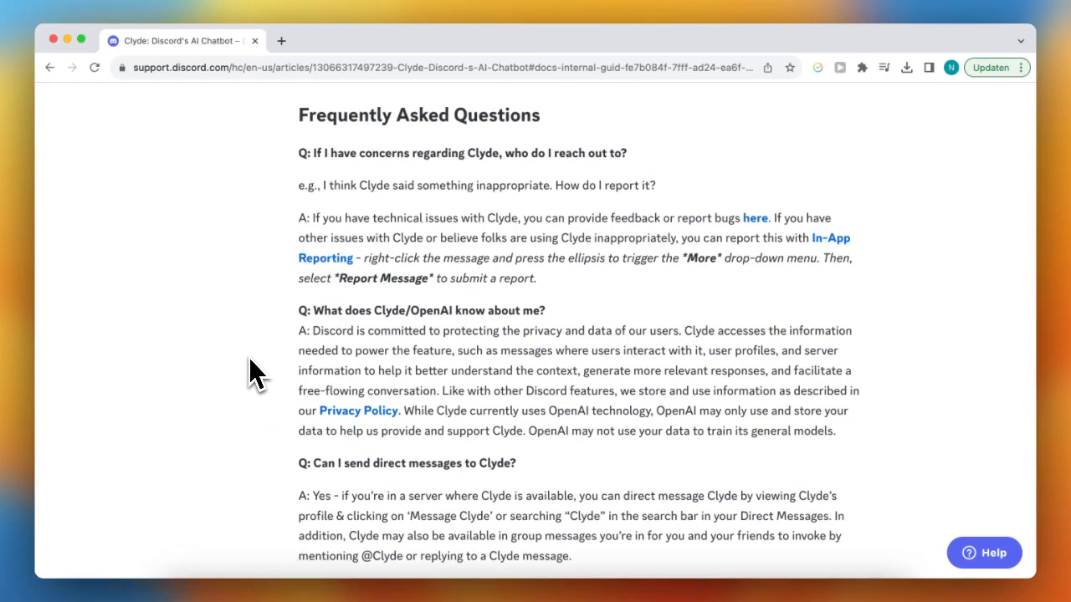
pyautogui.moveTo(299, 377)
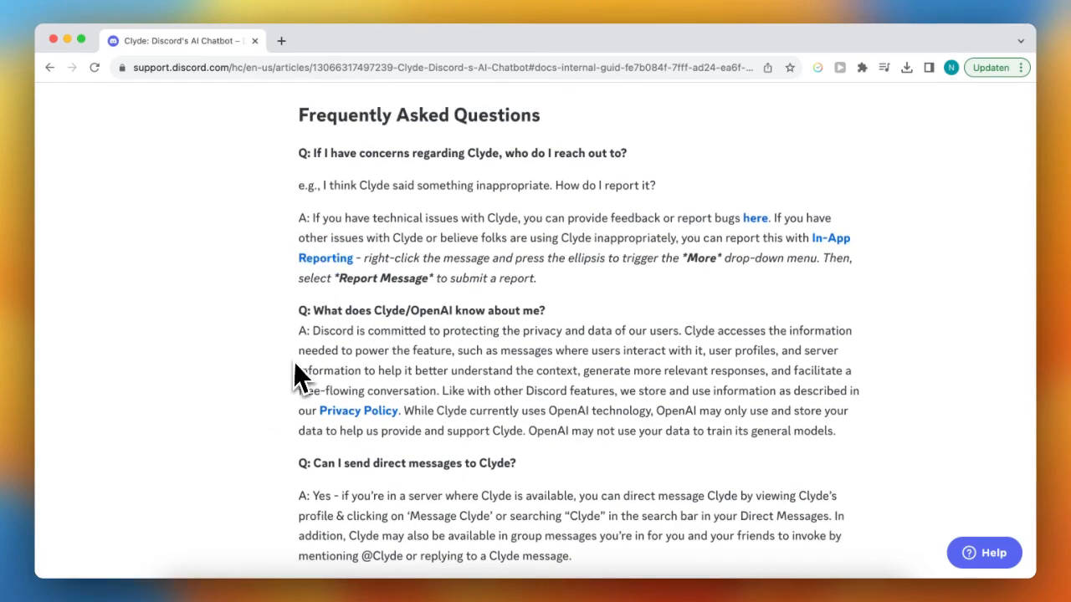